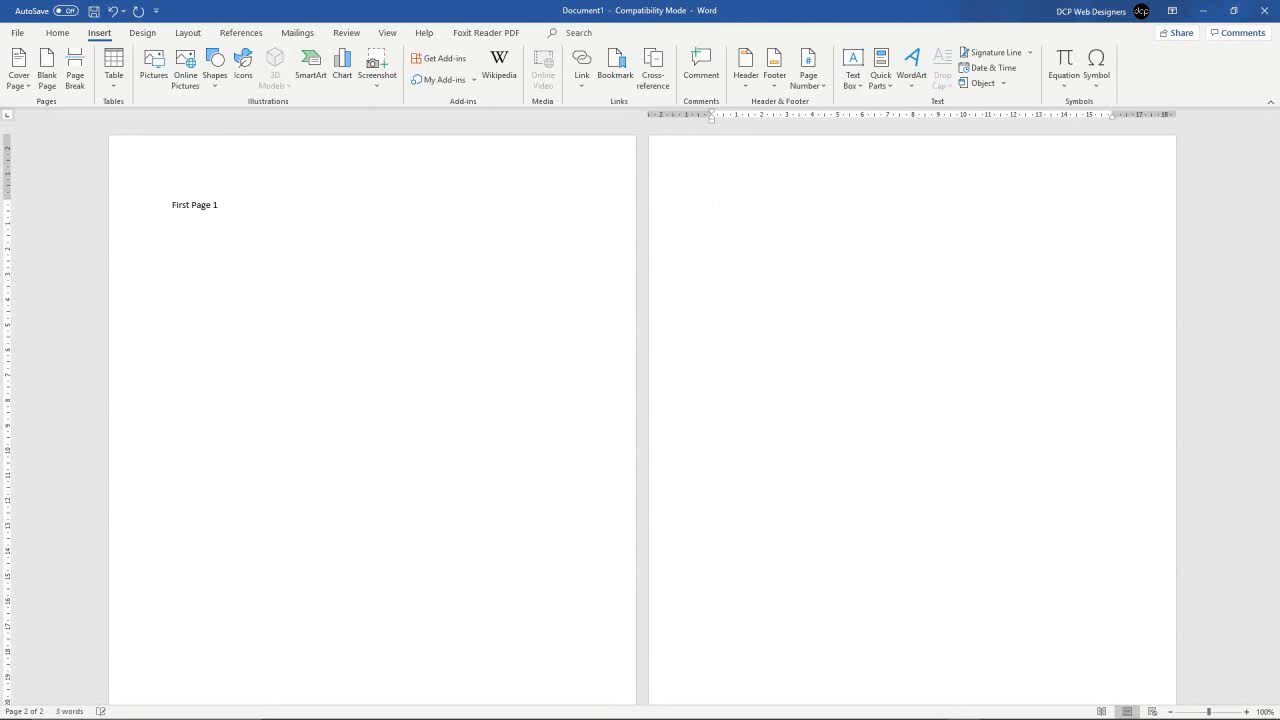
# Step: Right-click in the document body while building the four labelled pages
pyautogui.rightClick(383, 535)
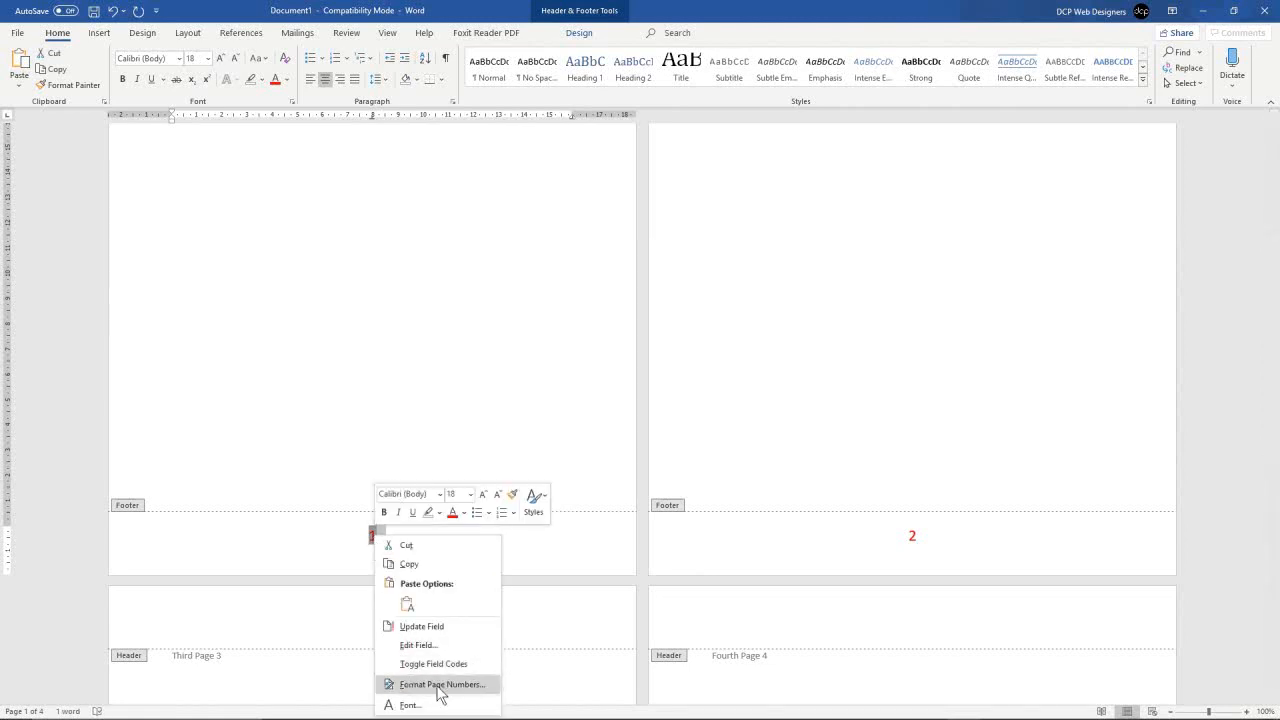